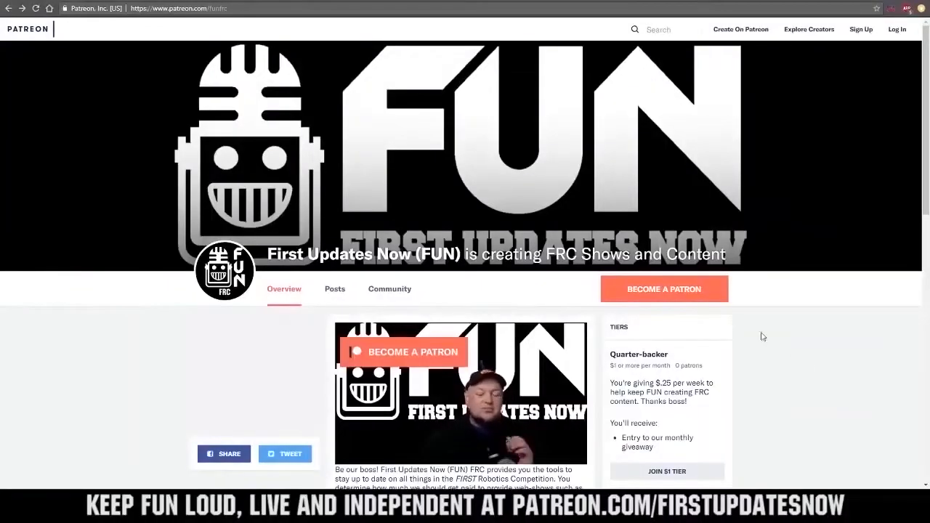
View the First Updates Now Patreon tiers, then the FUN Twitch channel's subscription options and Browse page.
left_click(664, 288)
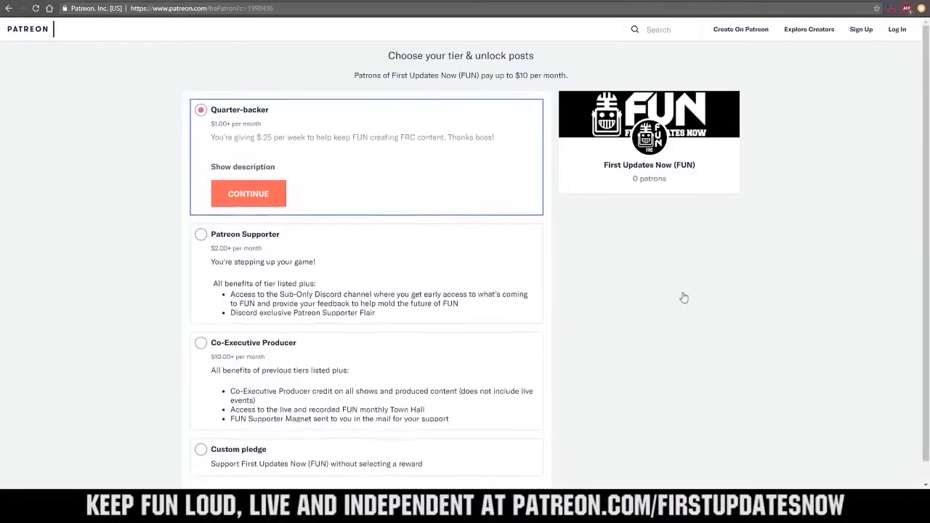
left_click(201, 234)
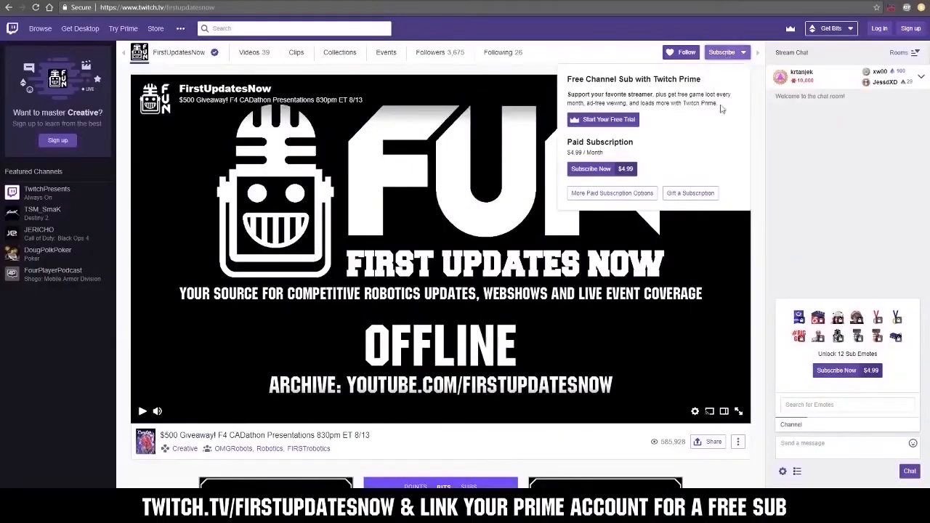
left_click(601, 119)
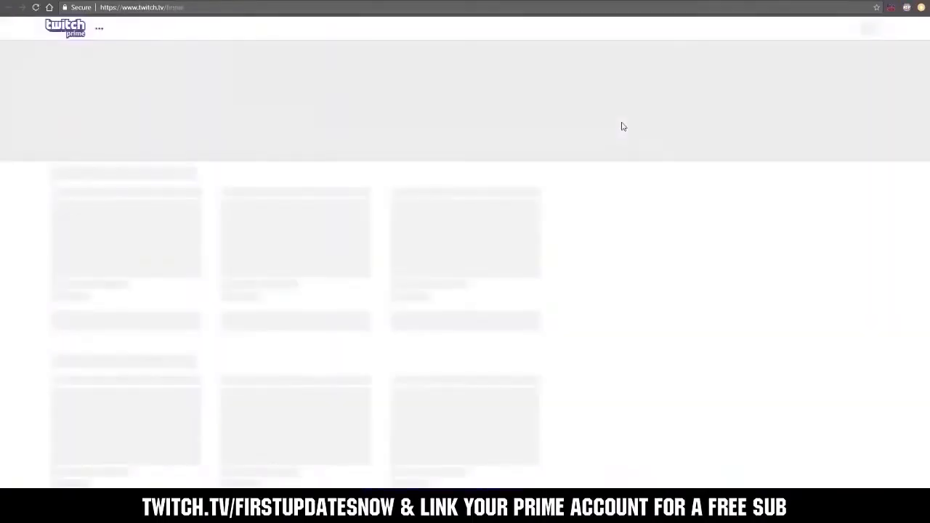